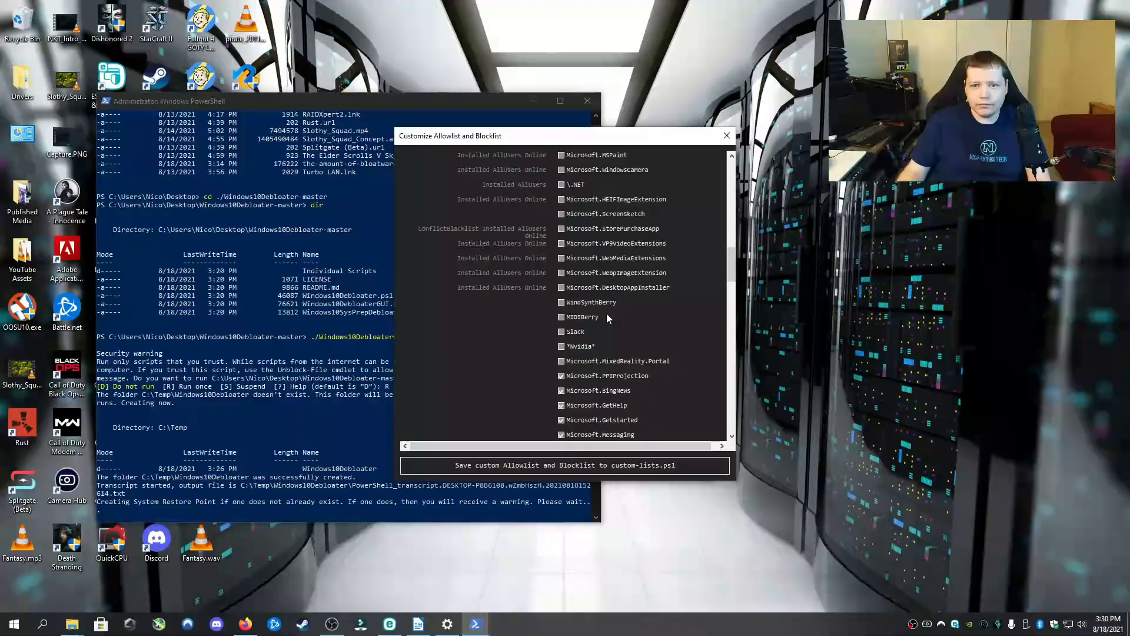
Scroll through the allowlist and blocklist app entries, then close the customization window
scroll(down, 3)
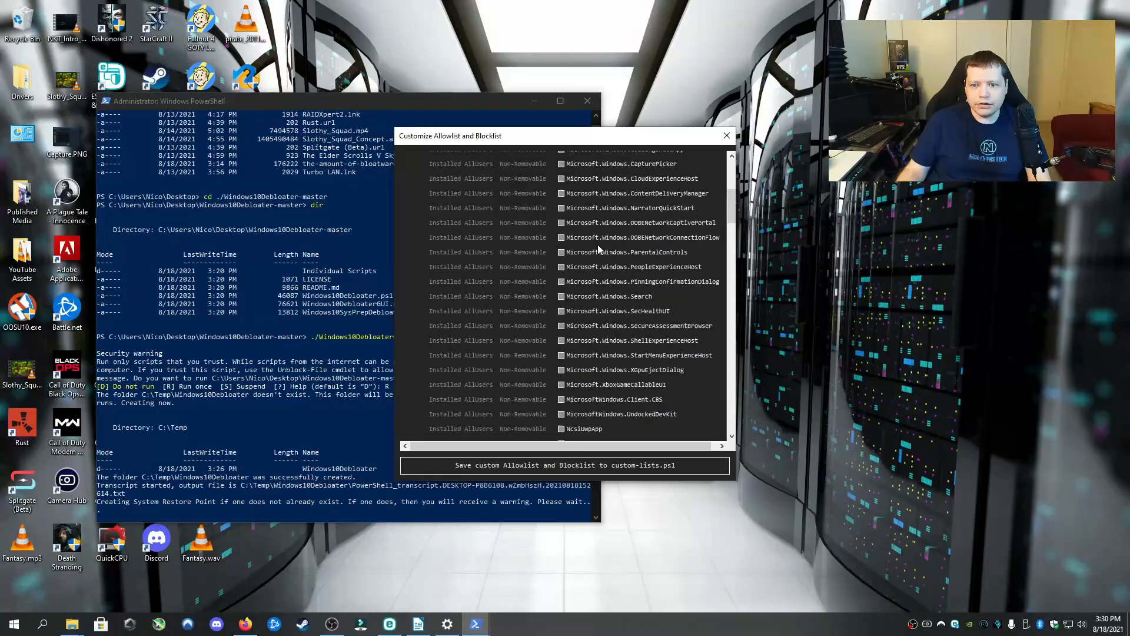
mouse_move(598, 295)
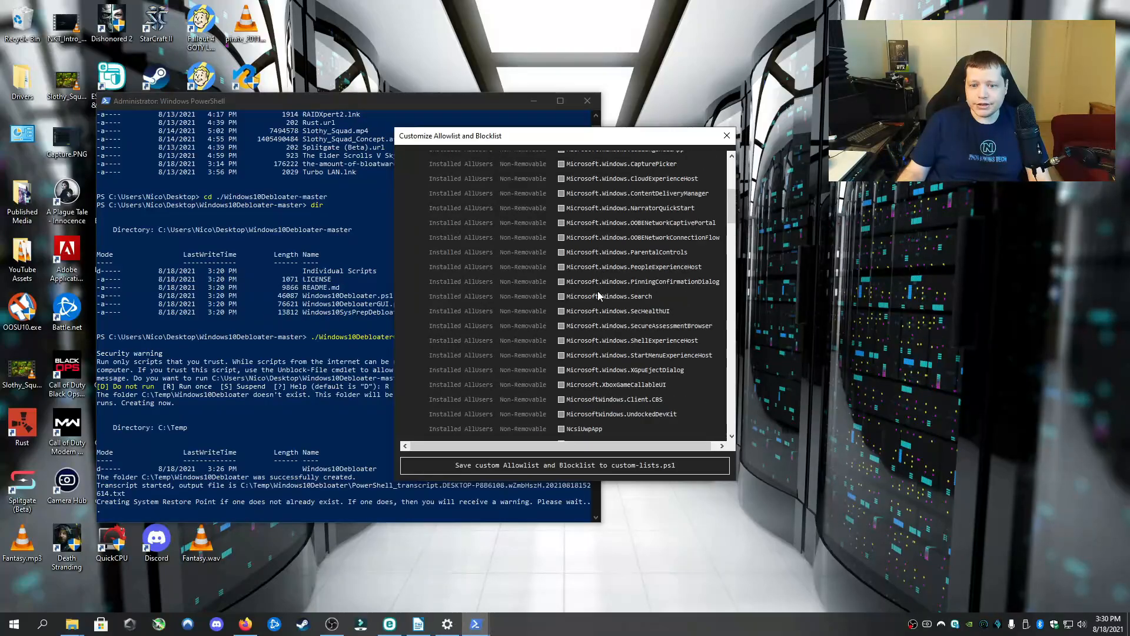
scroll(down, 3)
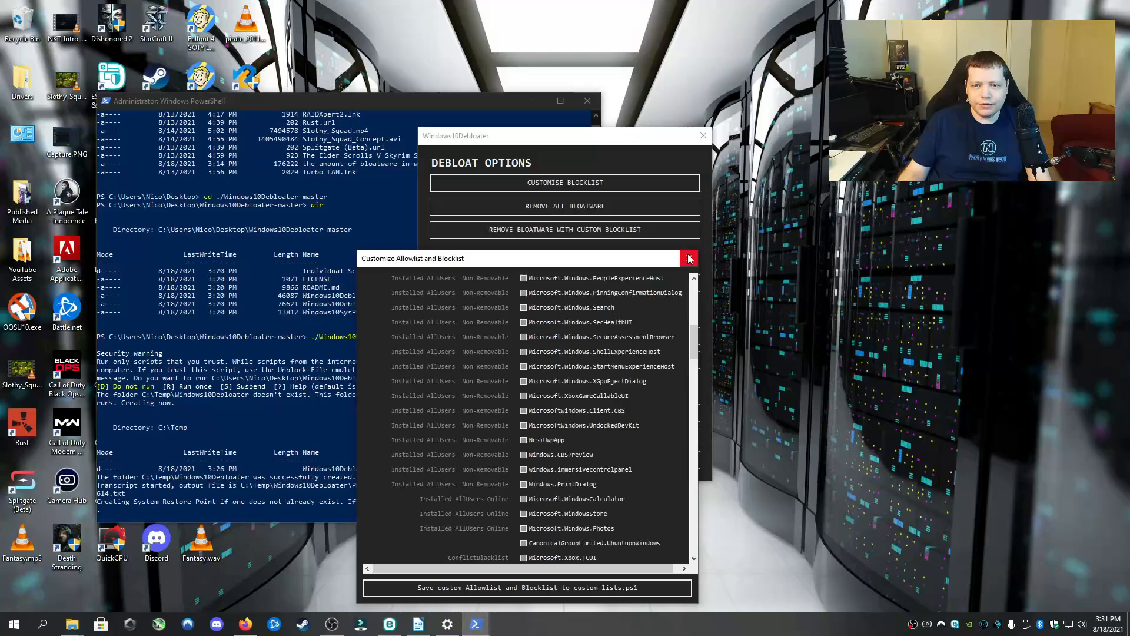
click(688, 259)
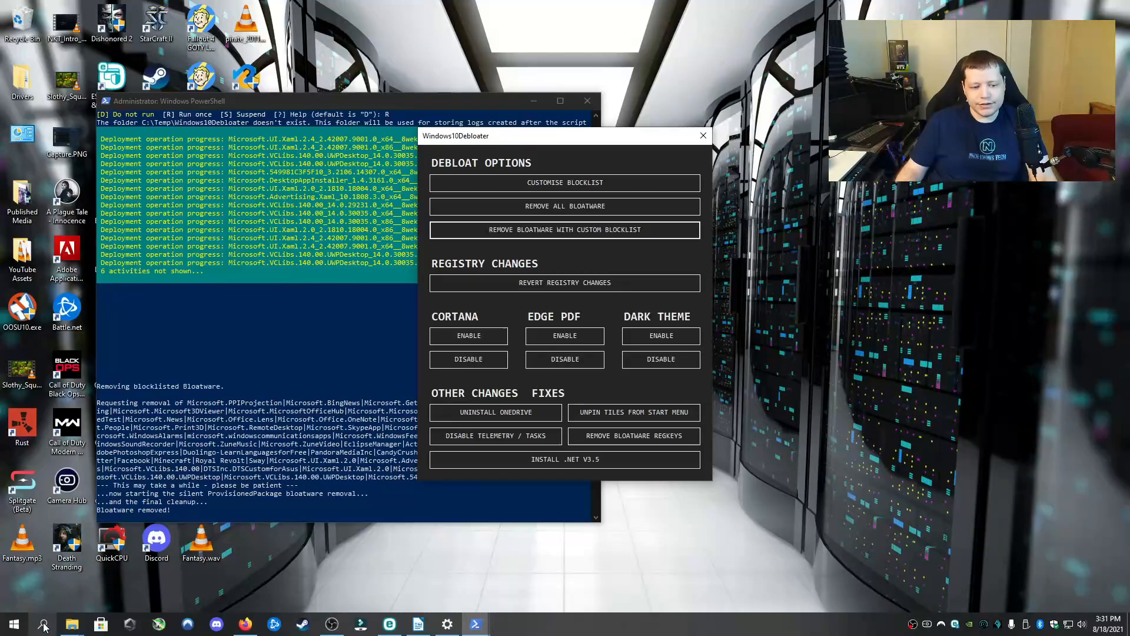
Search Windows for 'restore' after the custom blocklist bloatware removal finishes
text(restore)
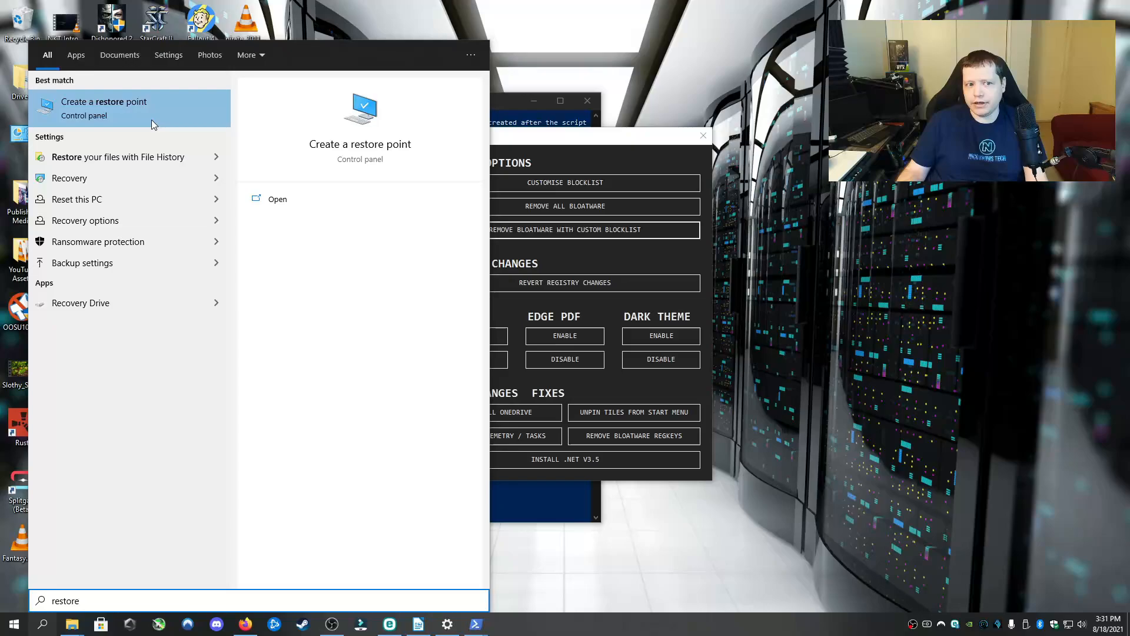
Confirm a pre-debloat restore point exists in System Restore, cancel, then disable Cortana
click(103, 102)
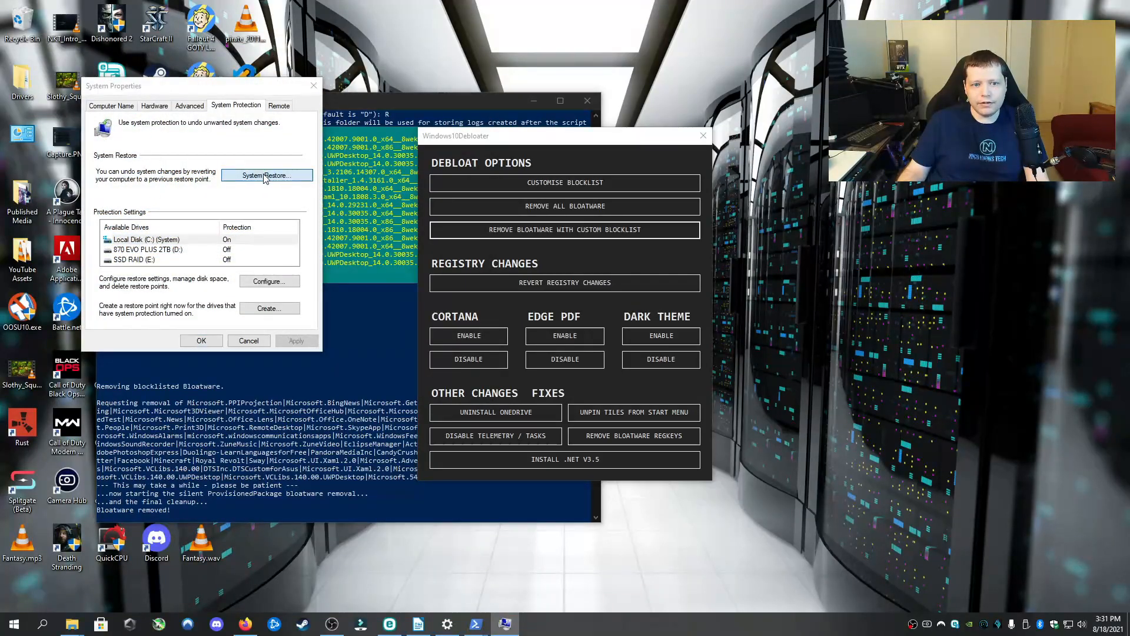
click(267, 175)
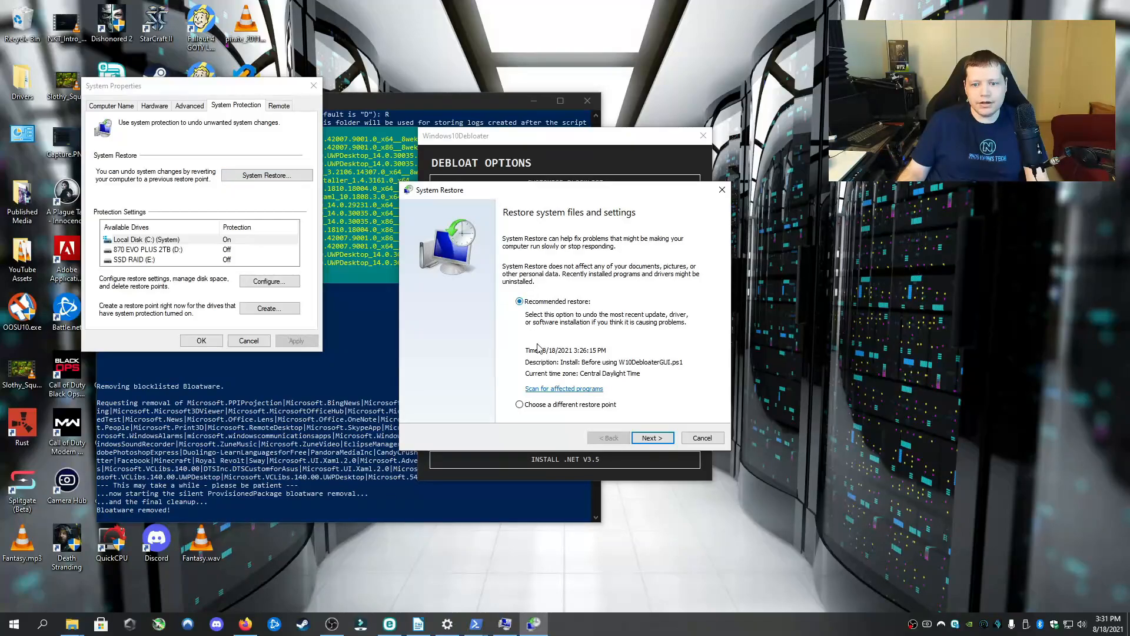
click(649, 438)
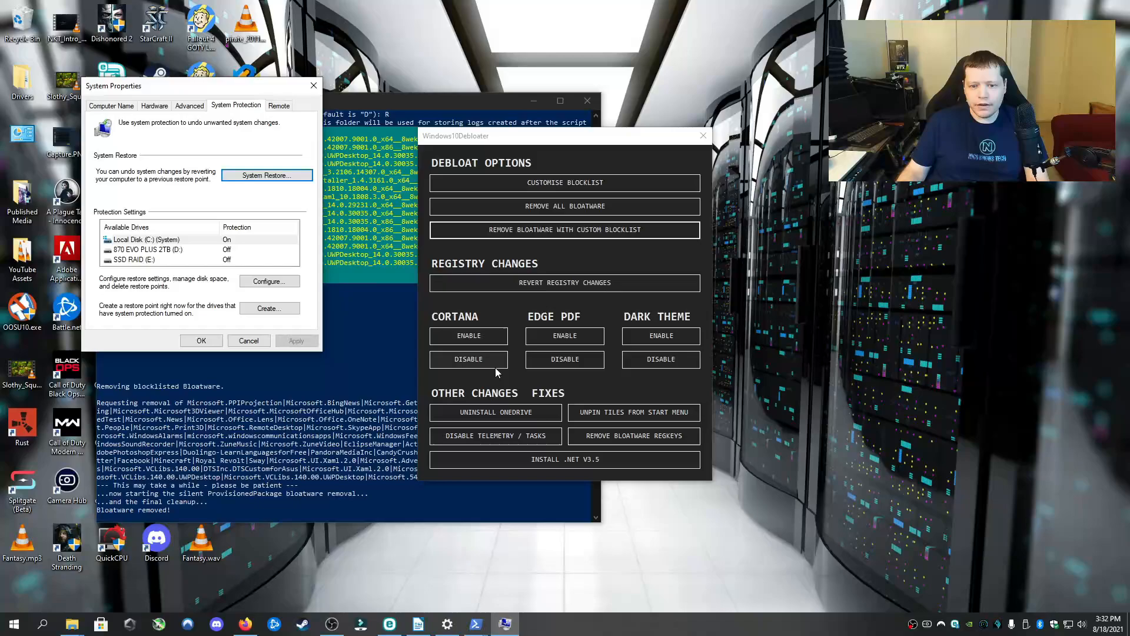
click(468, 359)
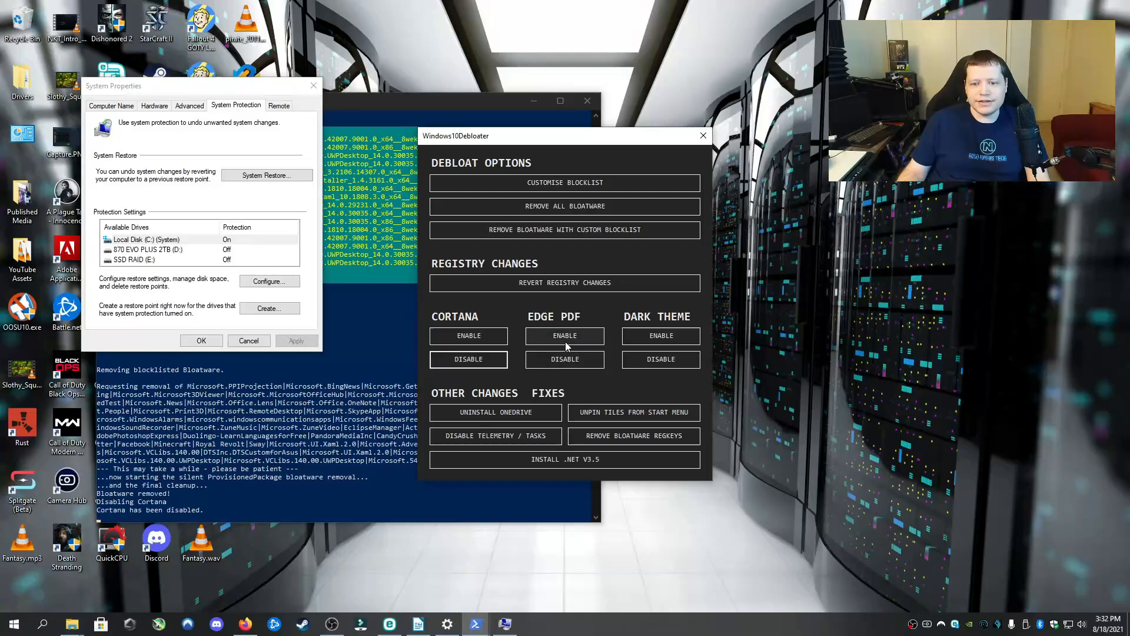
Stop Edge being the default PDF viewer and enable the dark theme
click(564, 359)
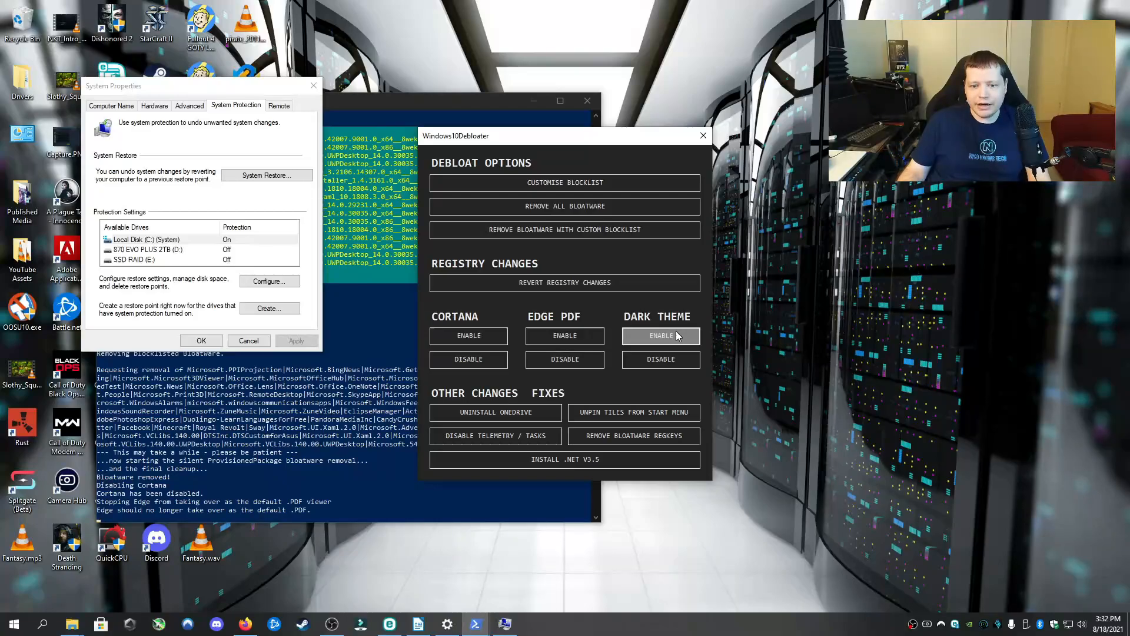
click(659, 335)
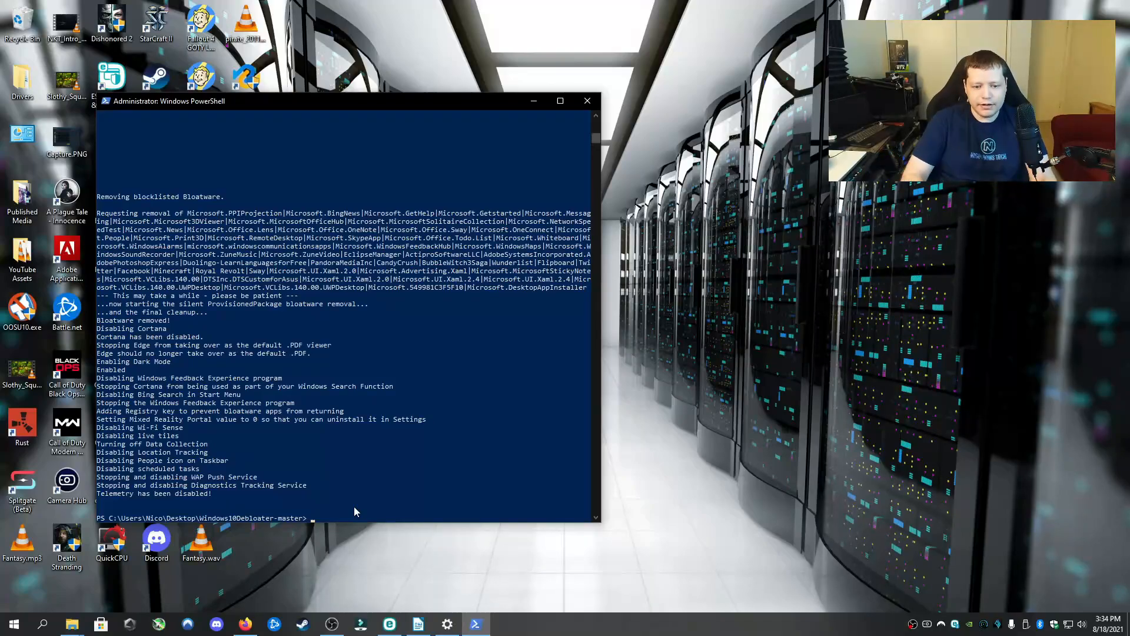
In the Windows10Debloater-master folder, change the execution policy, answering A (Yes to All)
text(cd ./Windows10Debloater-master)
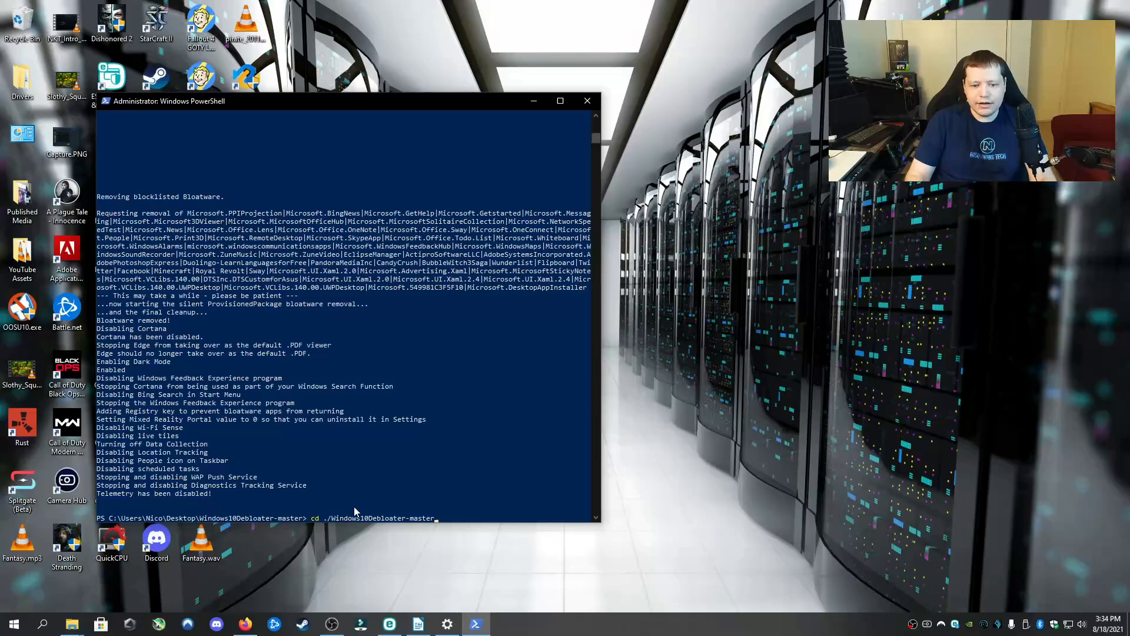
text(set-executionpolicy unrestricted)
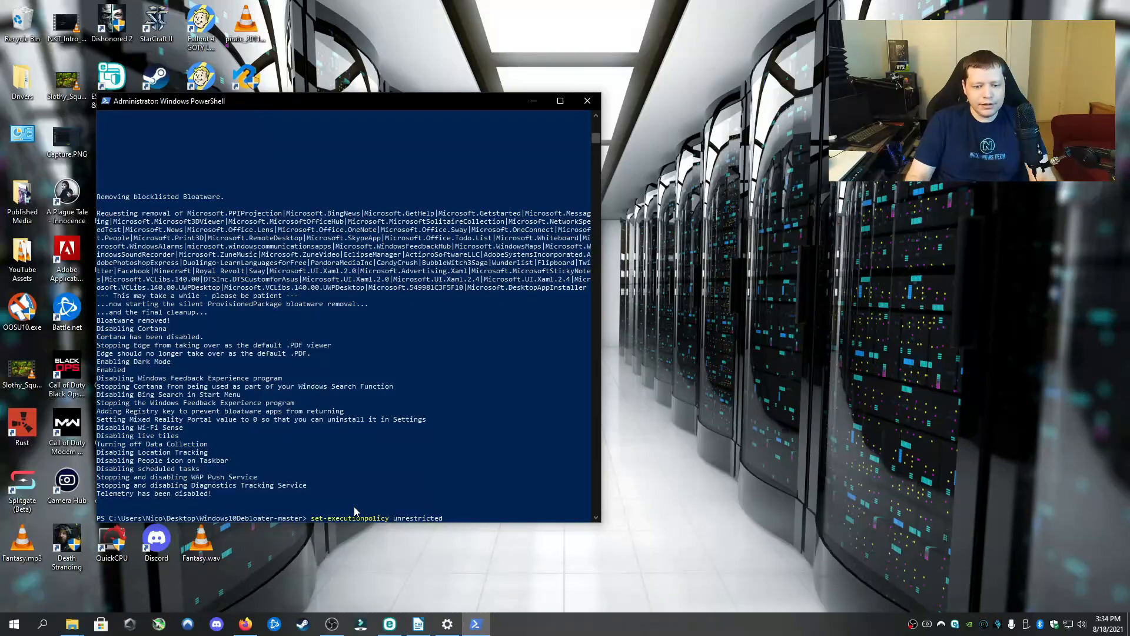
mouse_move(446, 492)
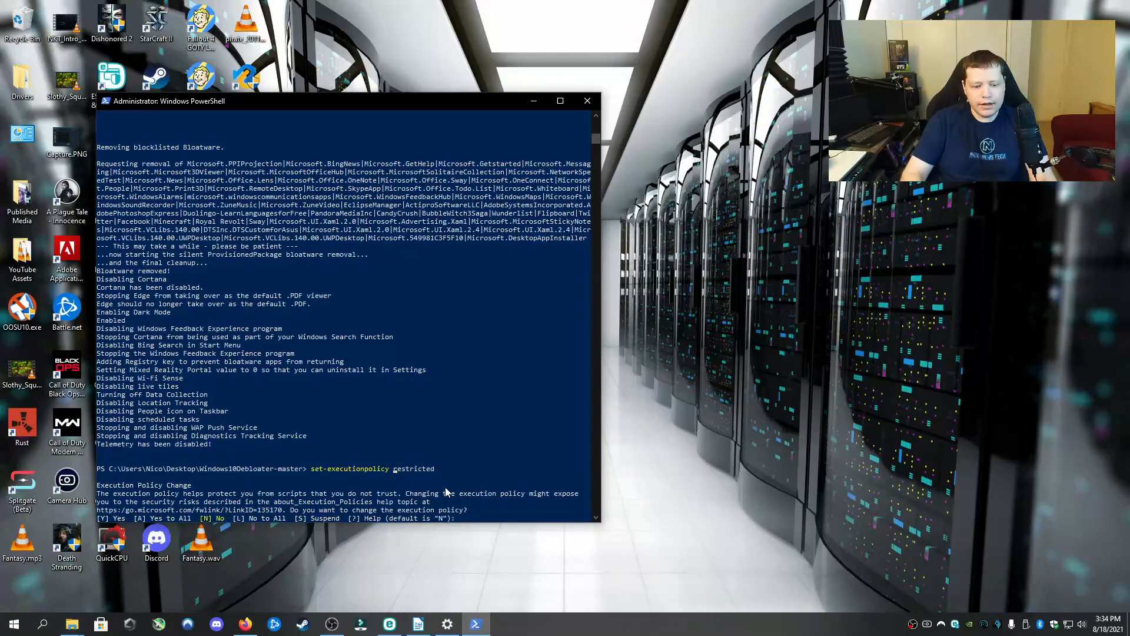
text(A)
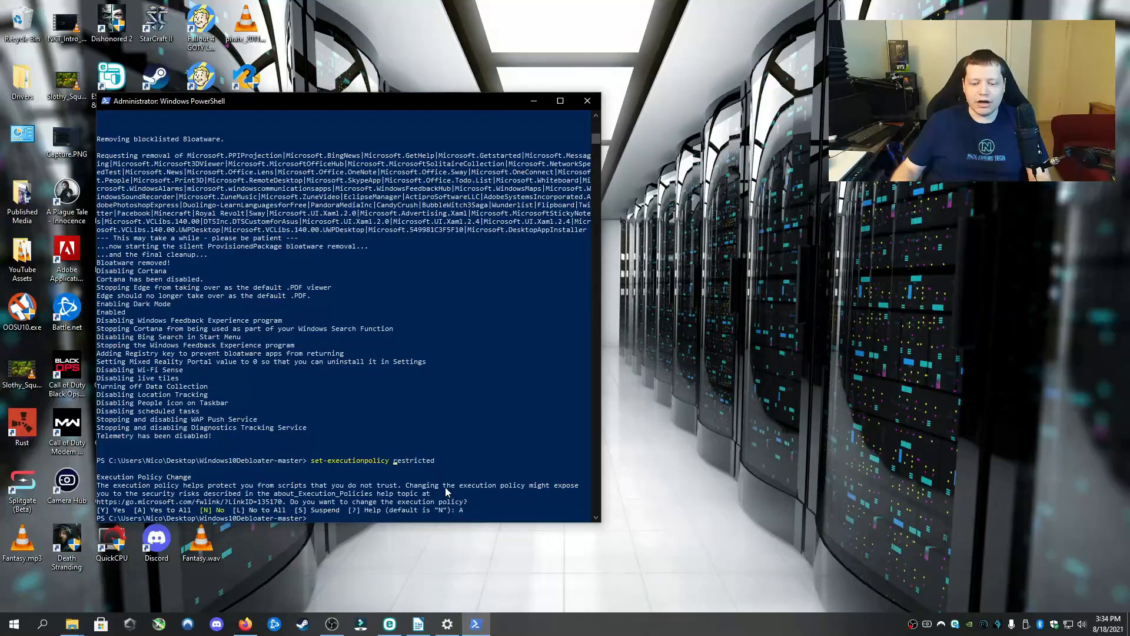
Open Task Manager from the taskbar and show the CPU performance details
right_click(627, 622)
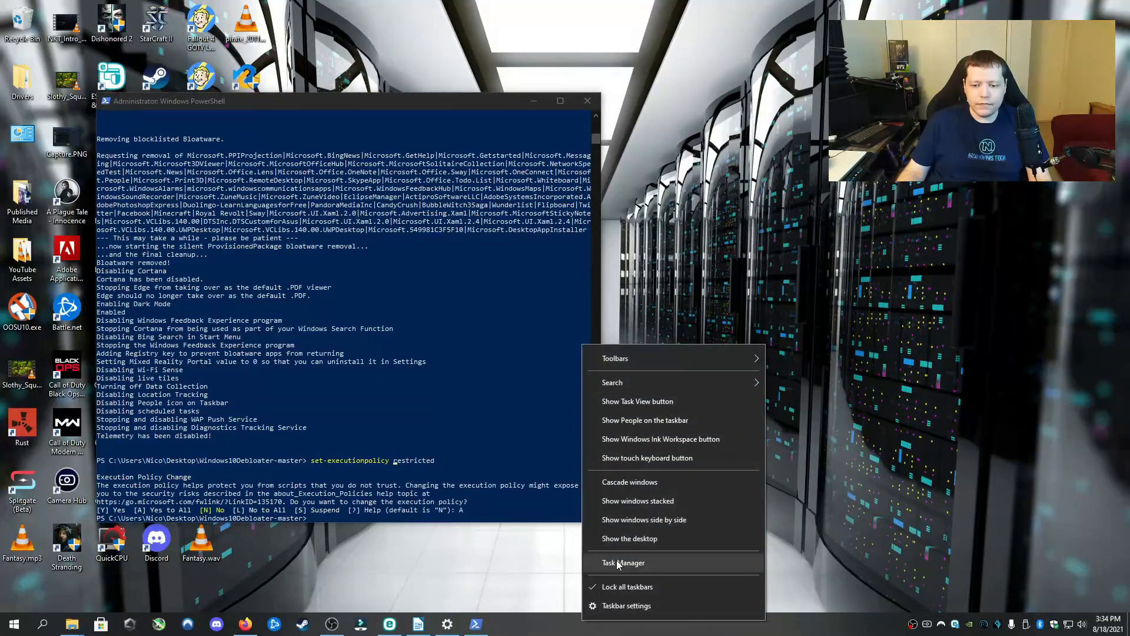
click(623, 562)
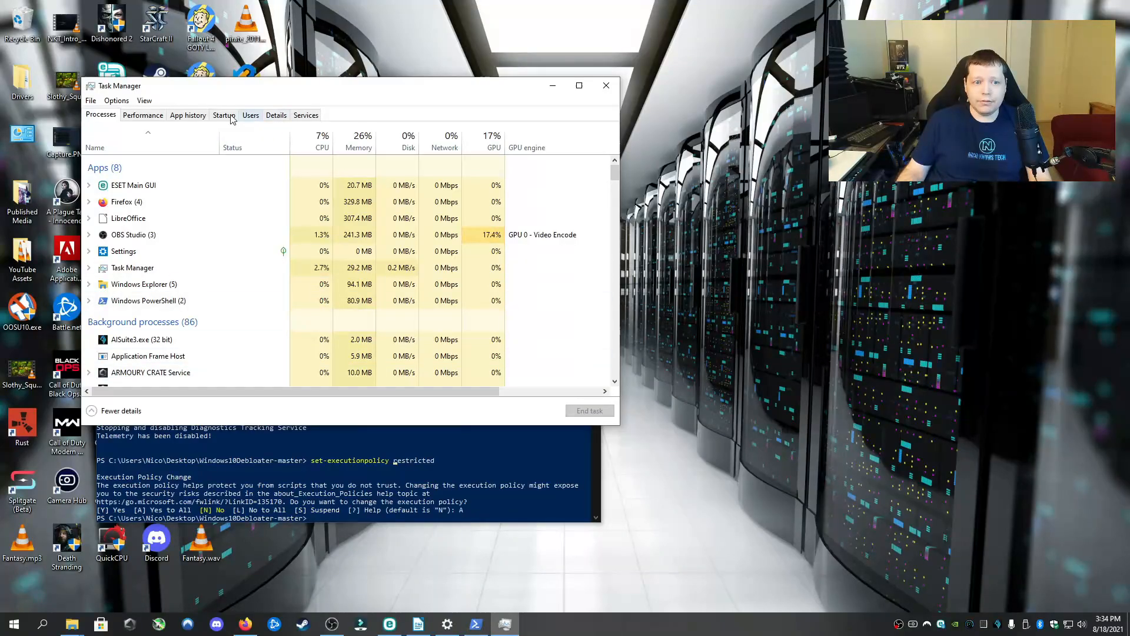
click(275, 115)
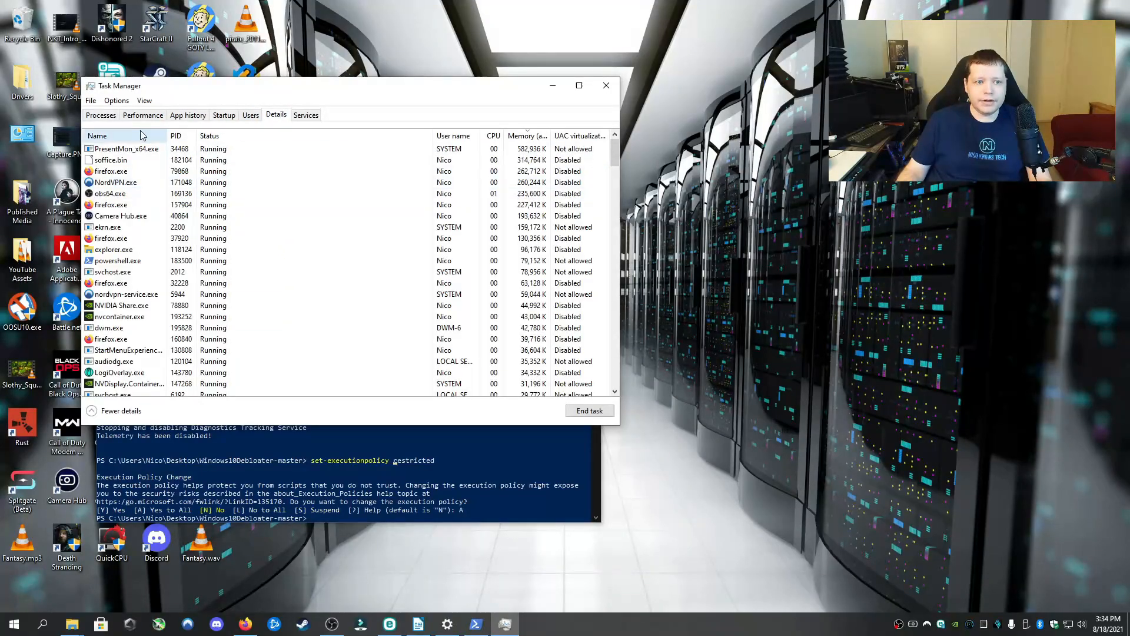
click(142, 114)
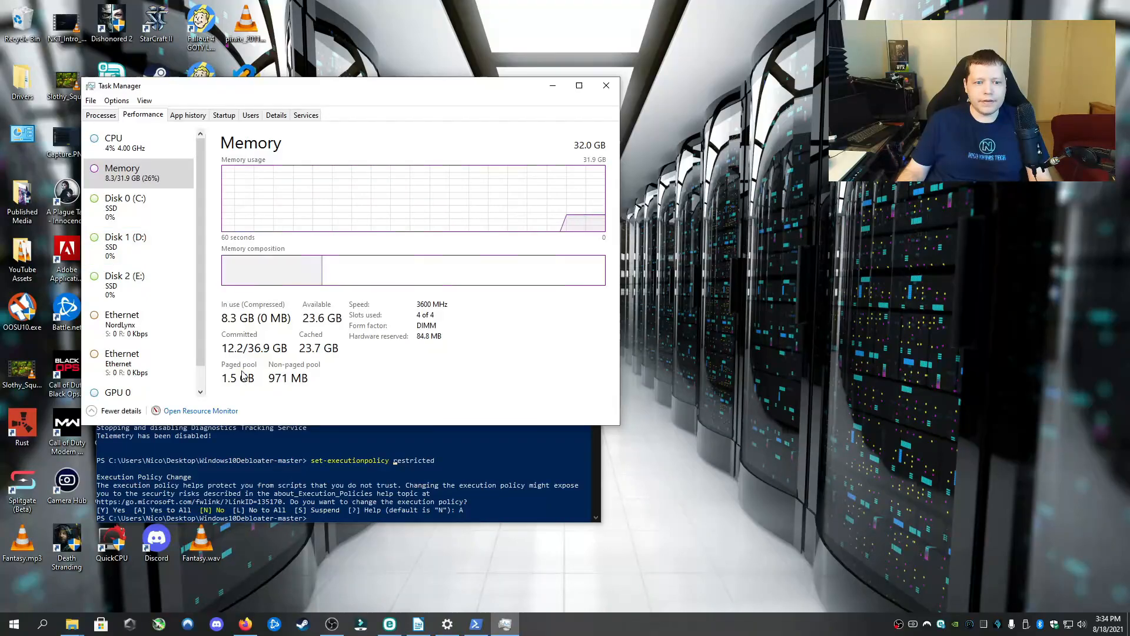
click(113, 143)
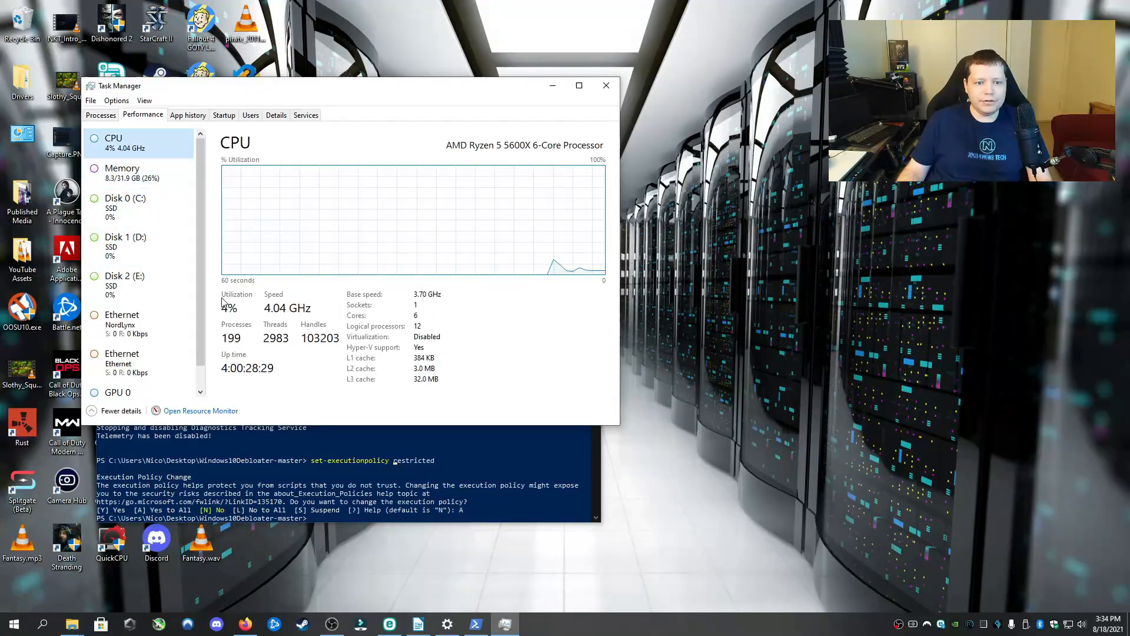